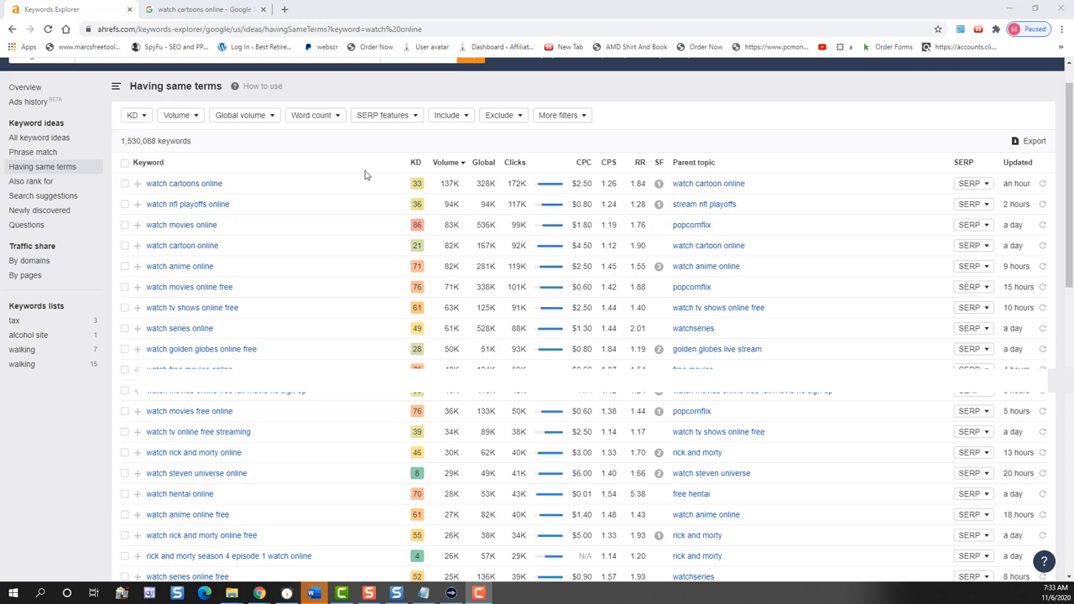
- Scan the same-terms keyword ideas and bring up Google results for 'watch cartoons online'
scroll("down", 3)
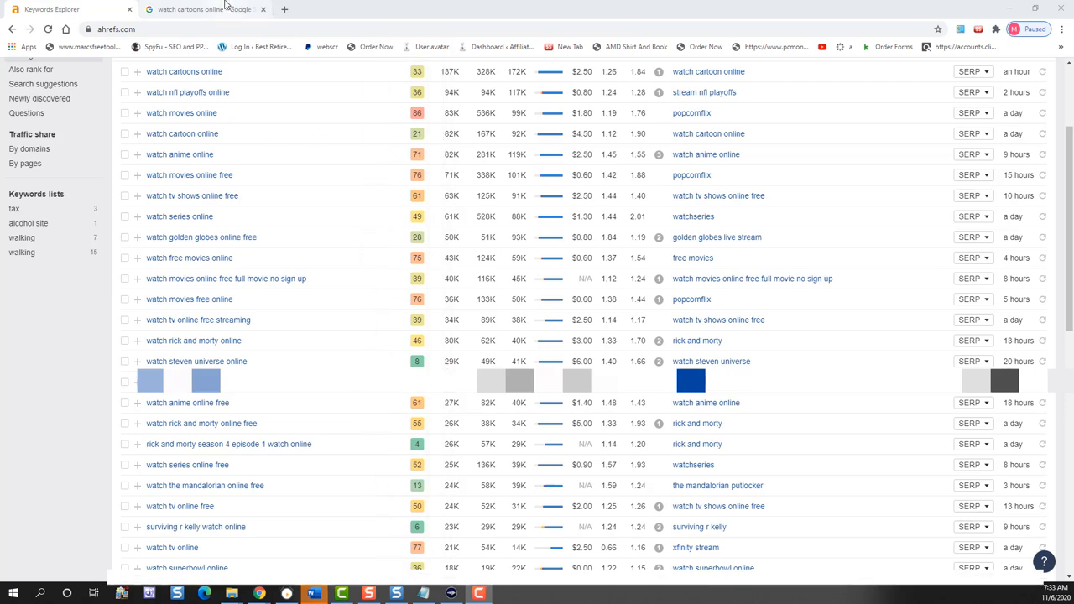
left_click(210, 10)
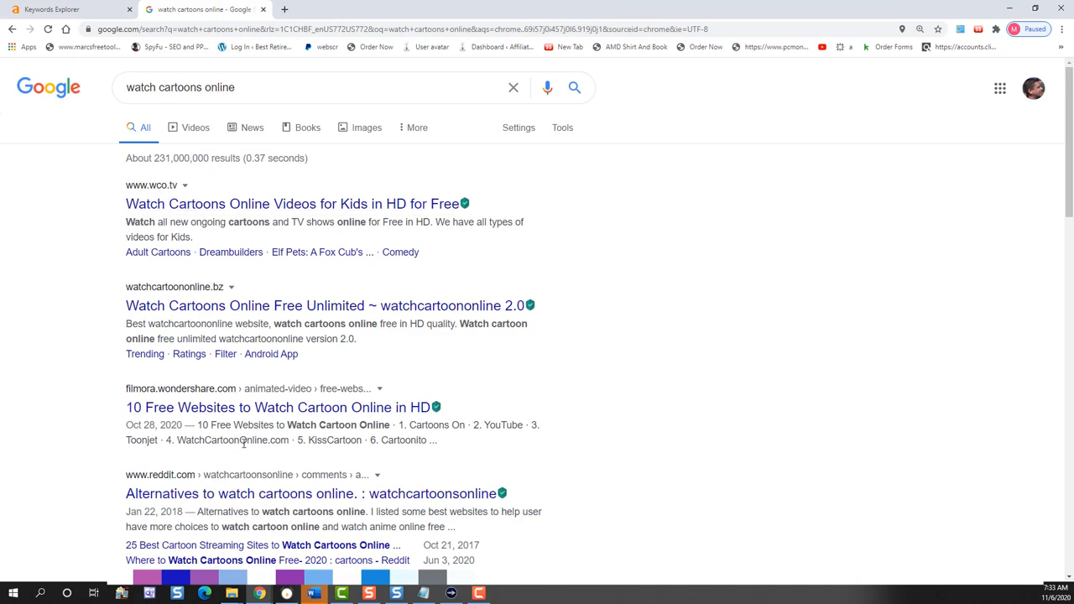
- Scroll through the Google results for 'watch cartoons online'
scroll("down", 3)
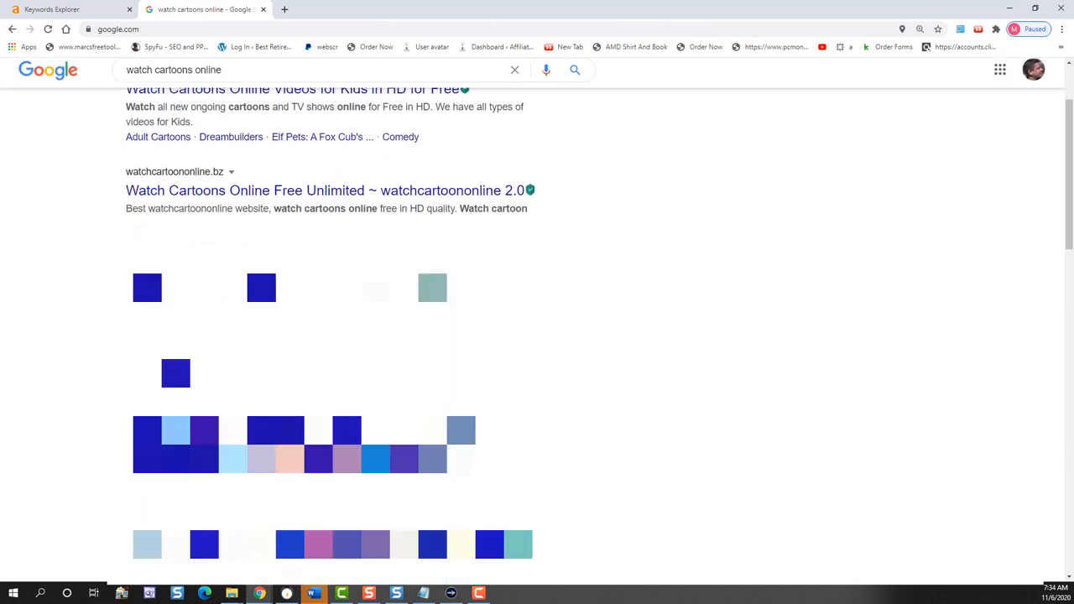
scroll("down", 3)
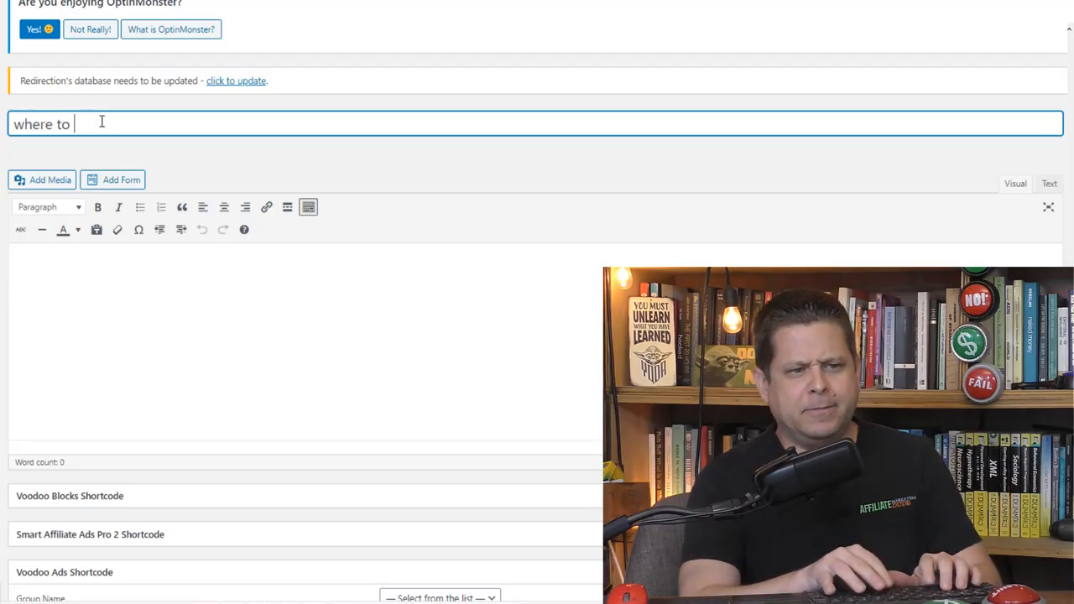
- Enter 'where to watch pretty little liars season 7' as the WordPress post title
type("watch pretty little liars season 7")
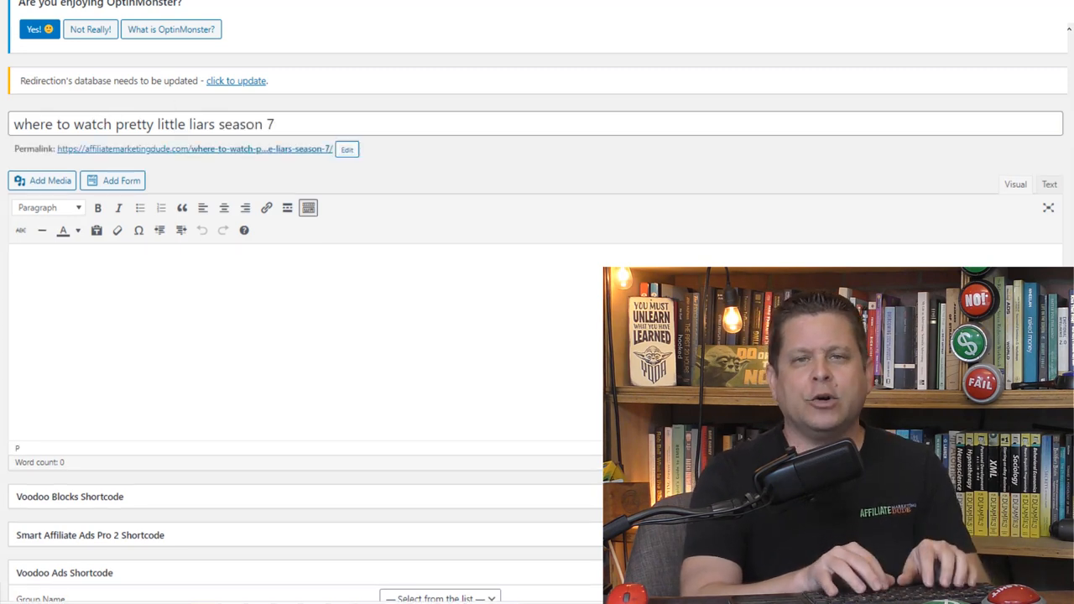
type("freeform")
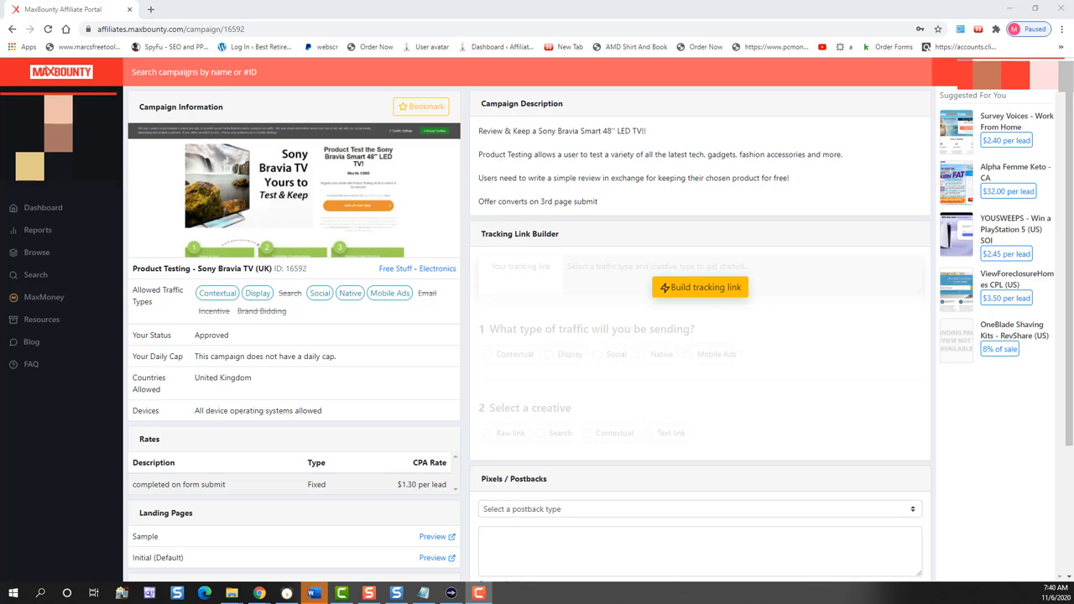
mouse_move(147, 95)
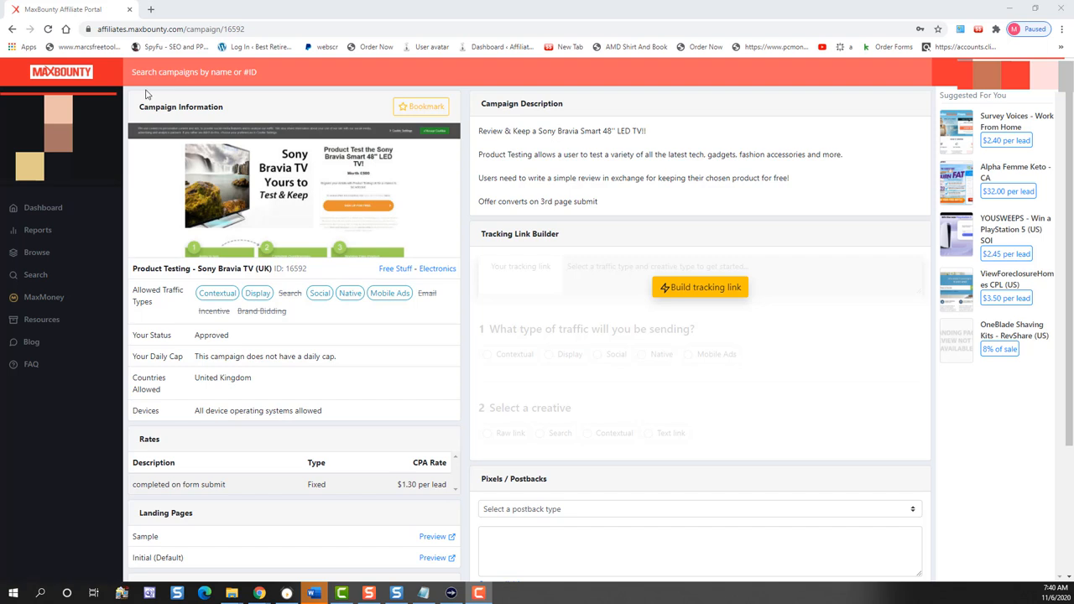
mouse_move(282, 216)
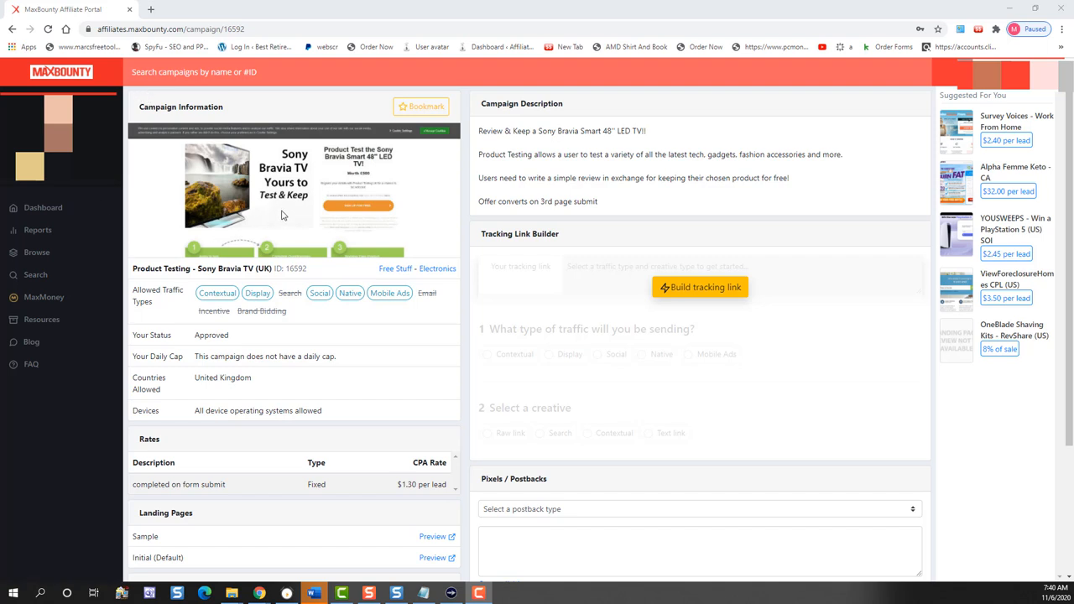
mouse_move(340, 235)
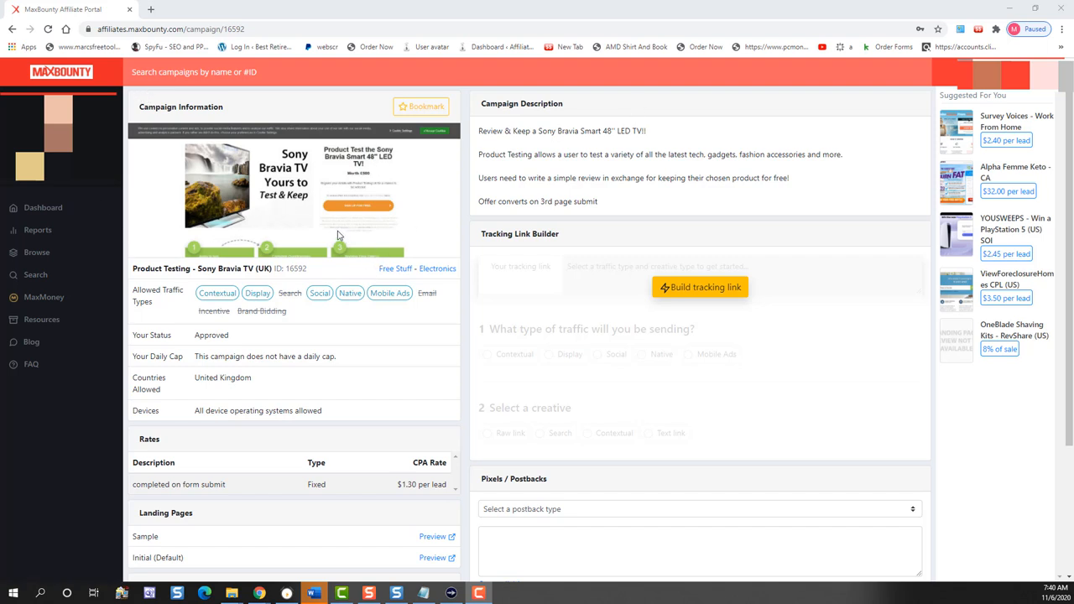
mouse_move(713, 290)
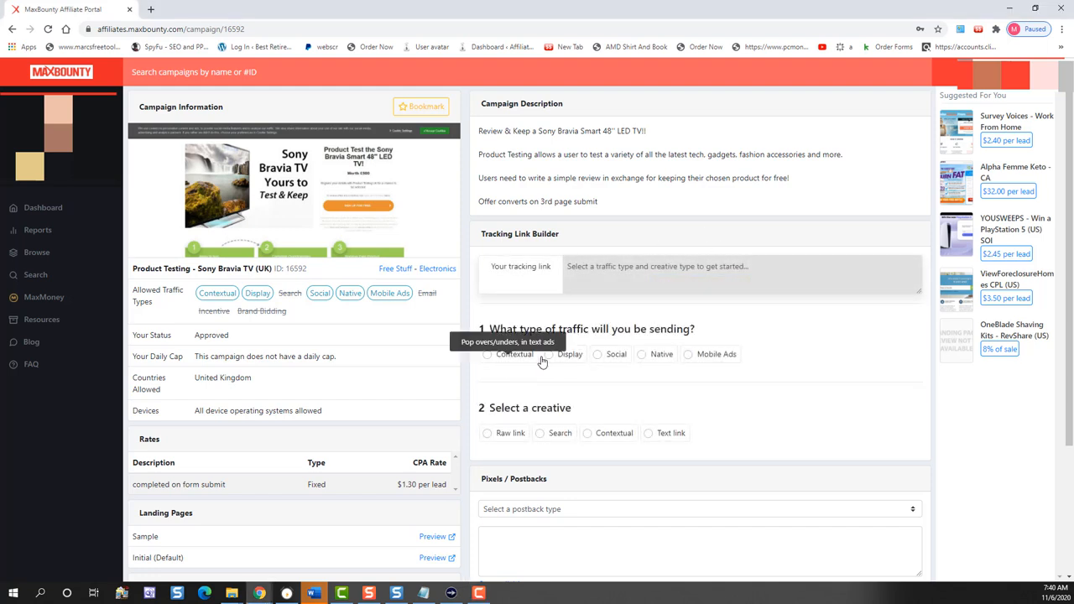
- Build the Sony Bravia tracking link with Display traffic and a Raw link creative
left_click(548, 354)
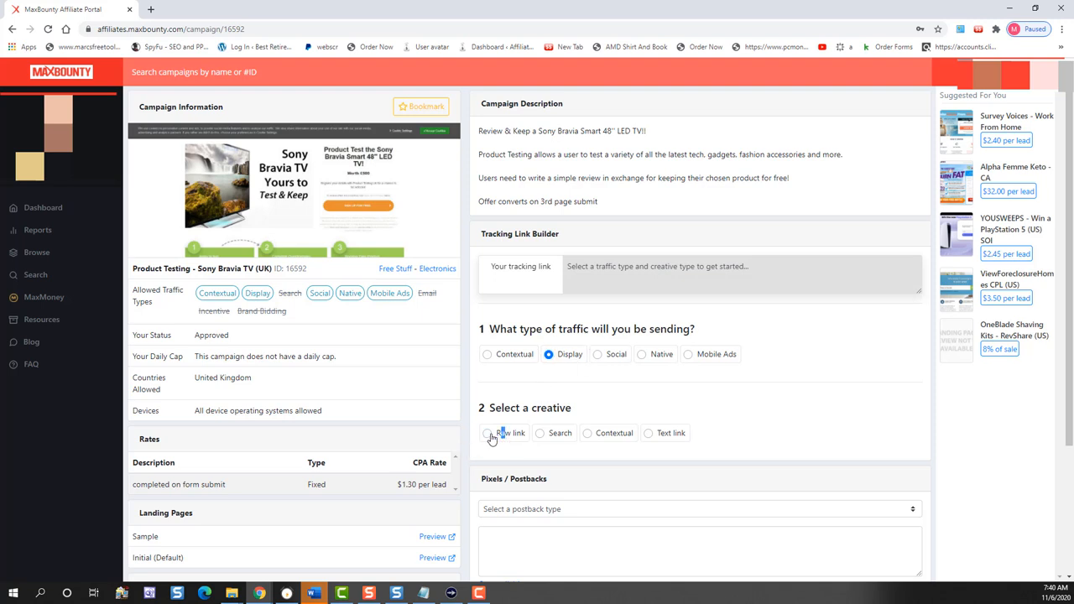
left_click(486, 434)
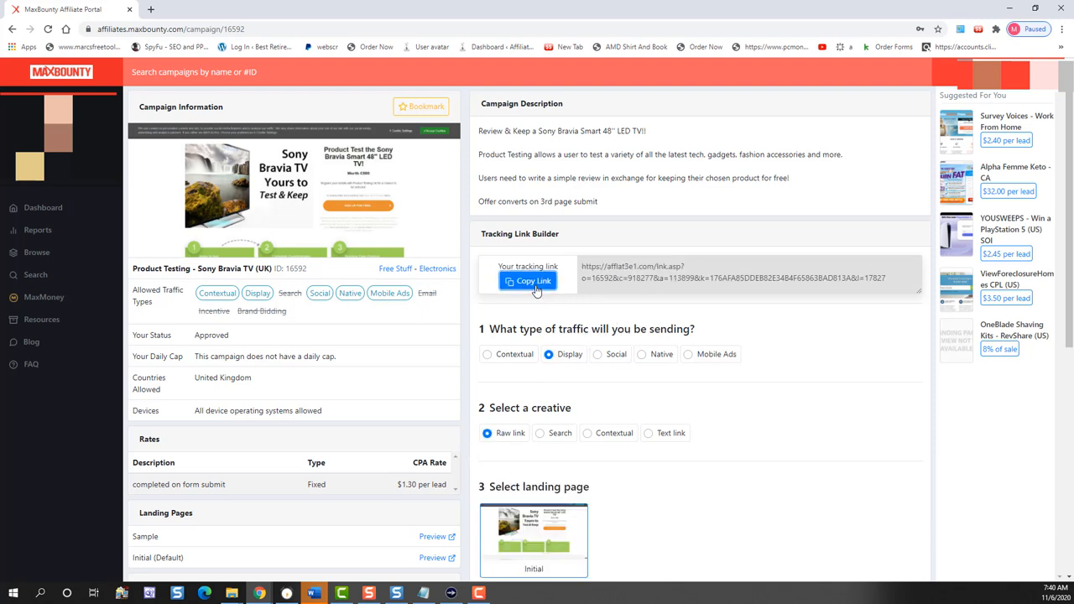